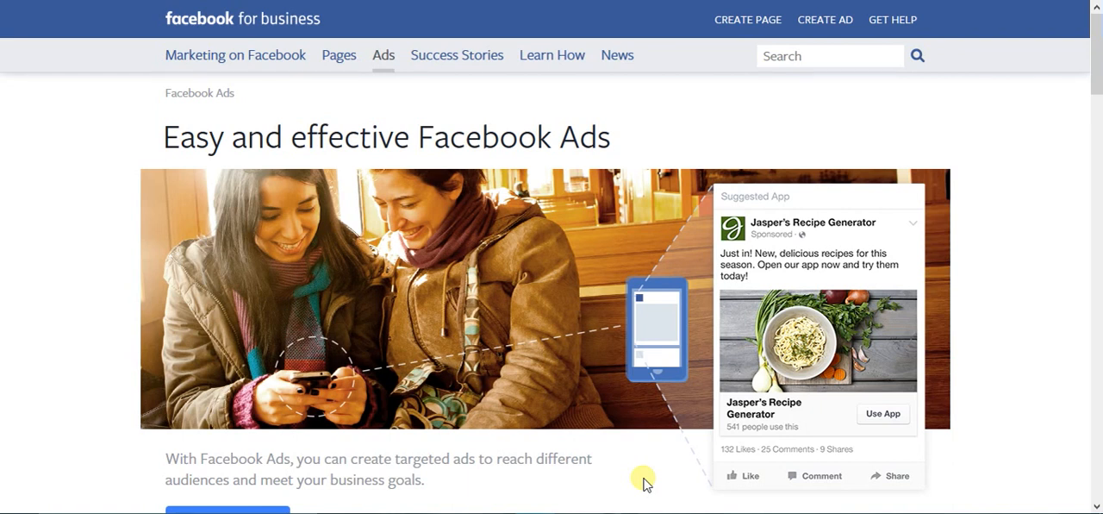
pyautogui.moveTo(624, 478)
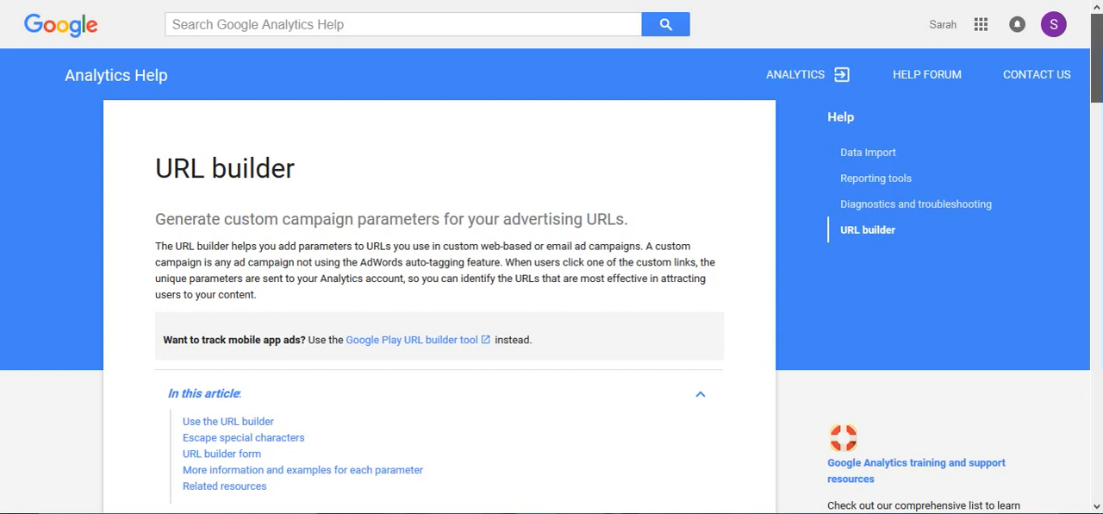
pyautogui.scroll(-3)
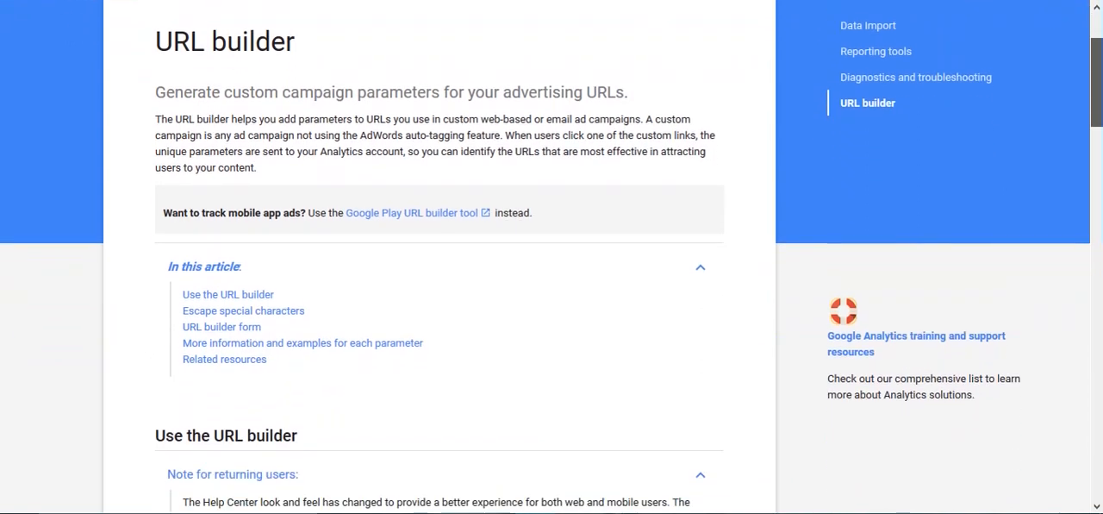
pyautogui.scroll(-3)
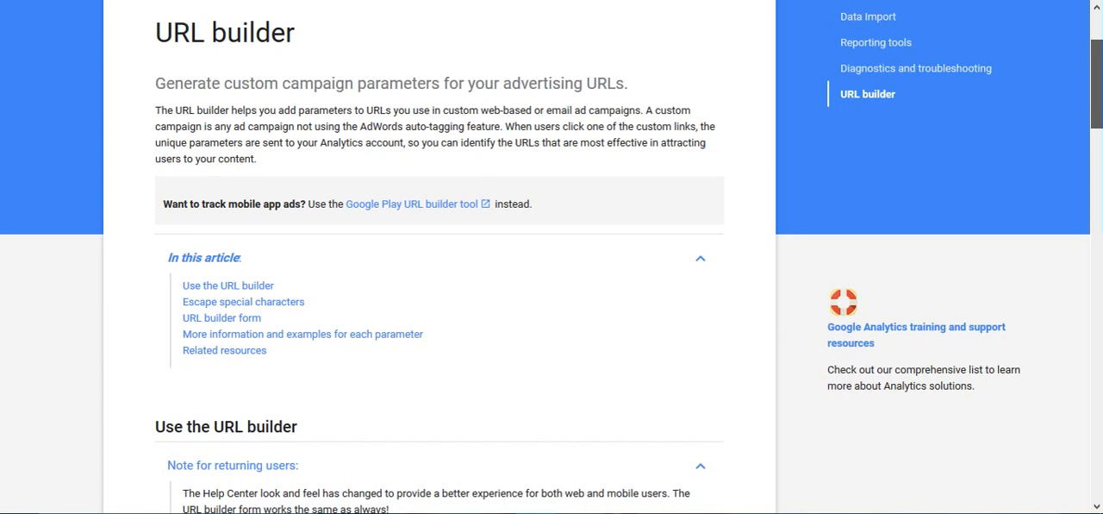
pyautogui.scroll(-3)
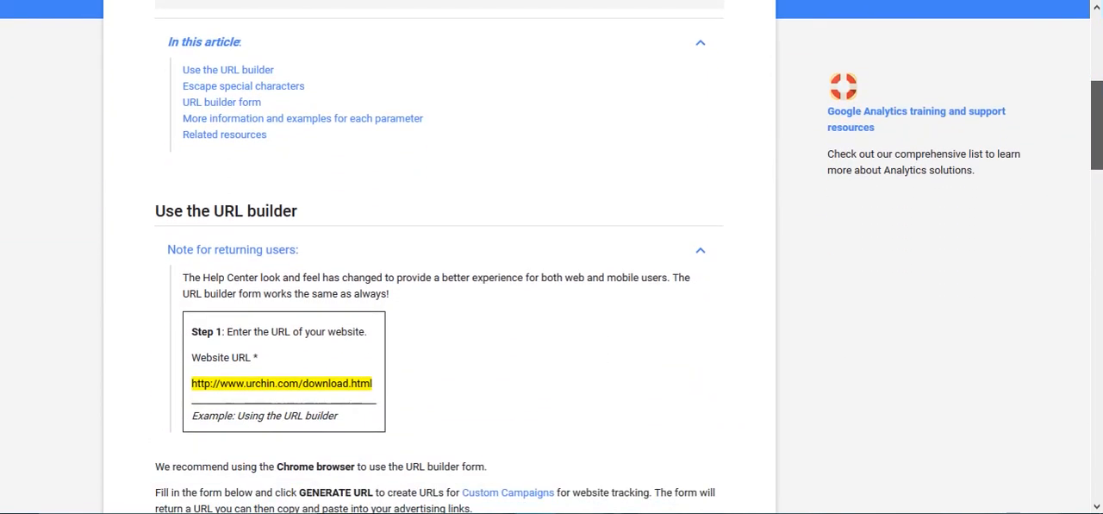
pyautogui.scroll(-3)
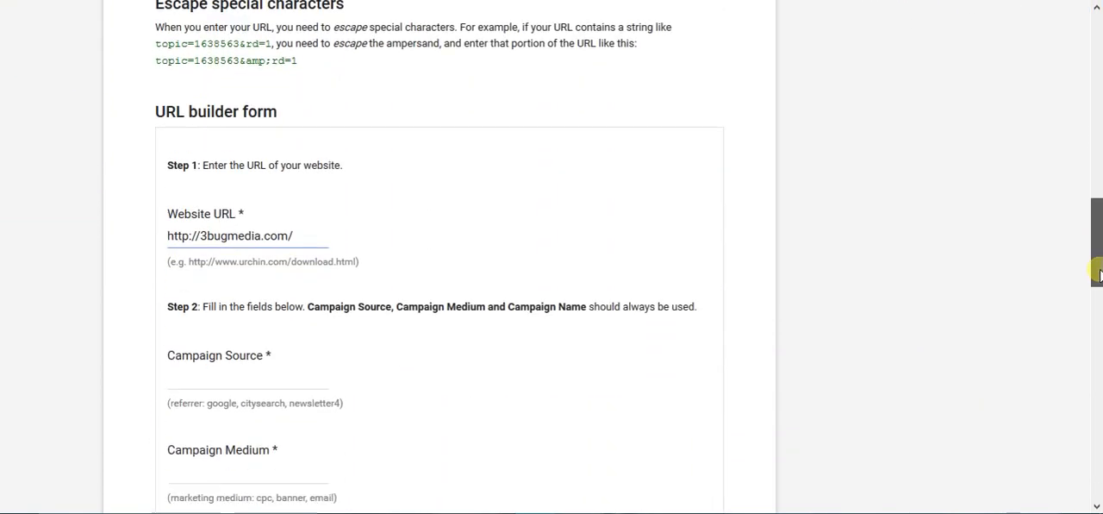
pyautogui.scroll(-3)
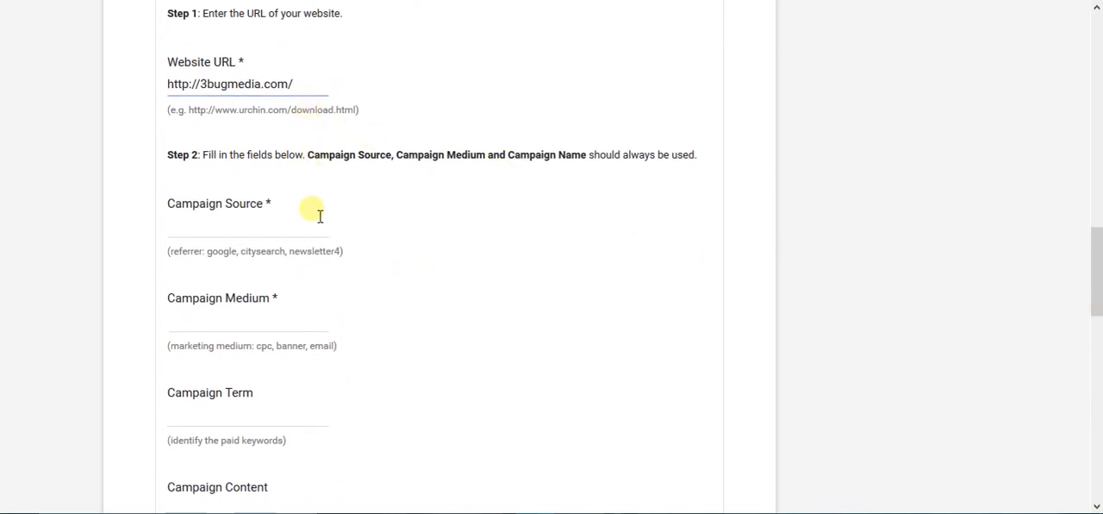
# Enter facebook as the campaign source and cpc as the campaign medium.
pyautogui.write('face')
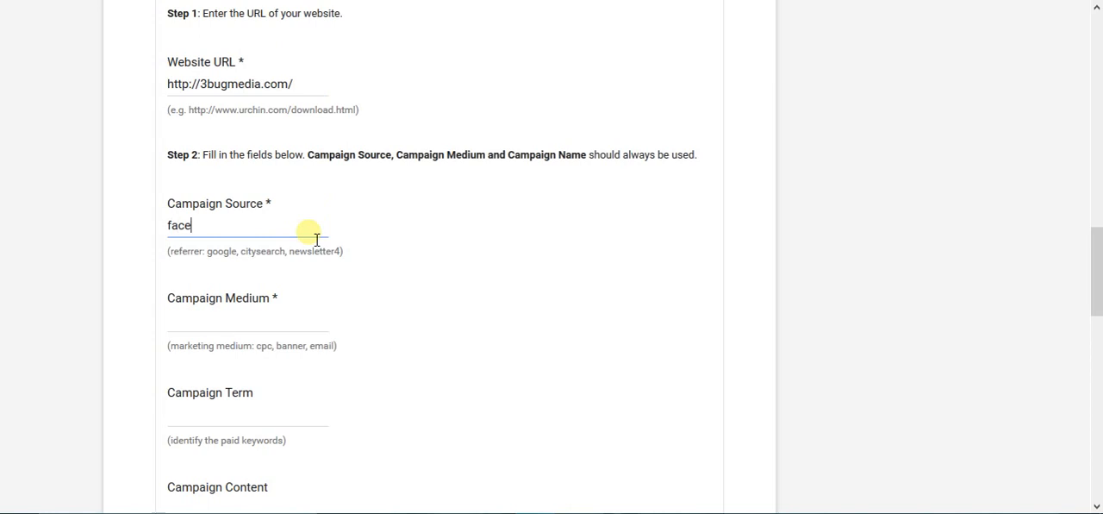
pyautogui.write('book')
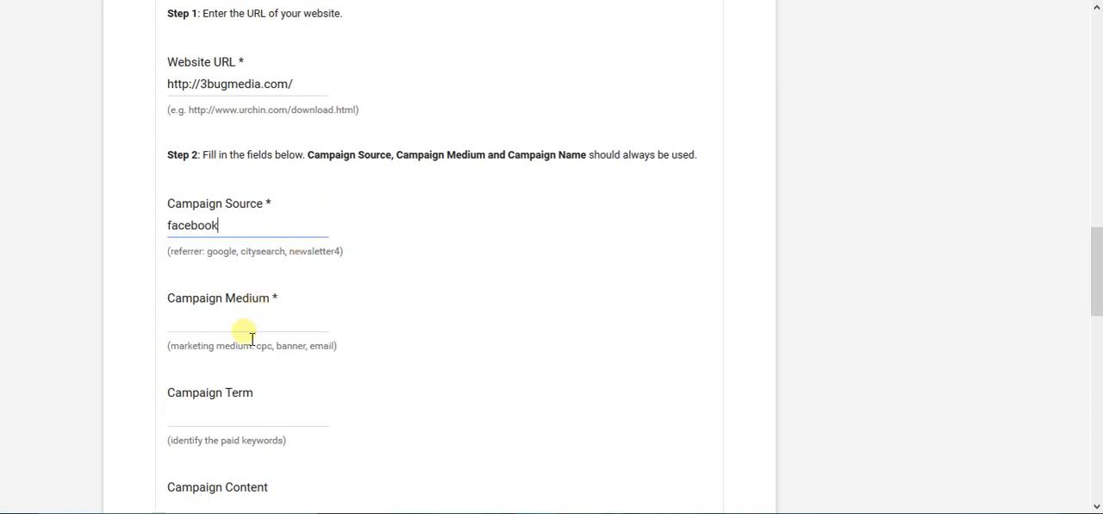
pyautogui.click(248, 324)
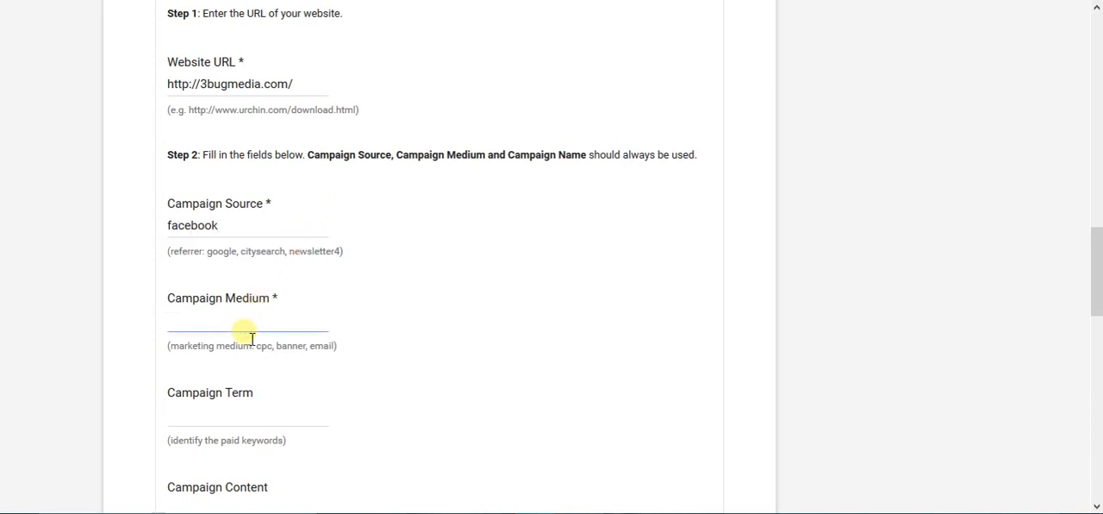
pyautogui.write('cpc')
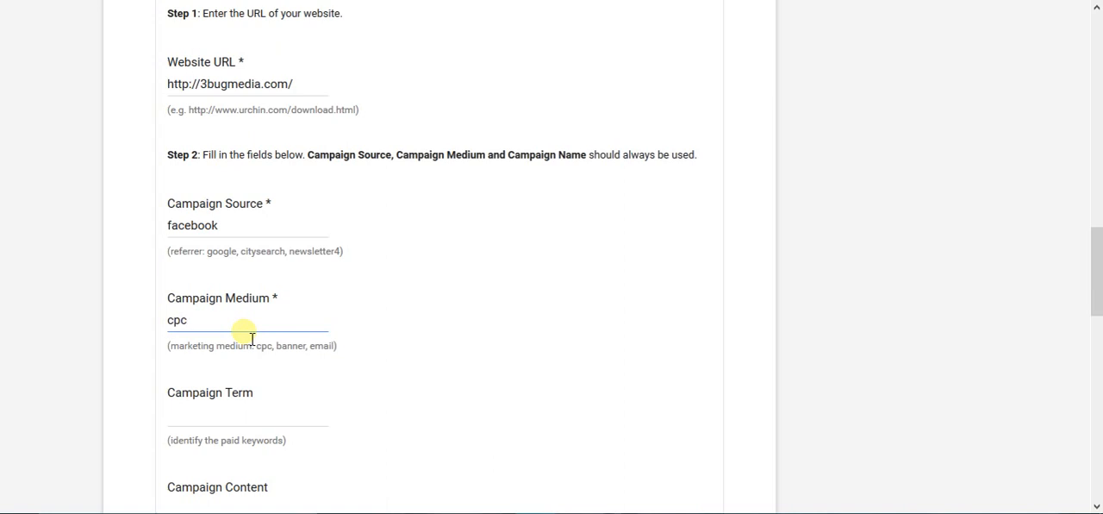
# Enter May FB as the campaign name.
pyautogui.scroll(-3)
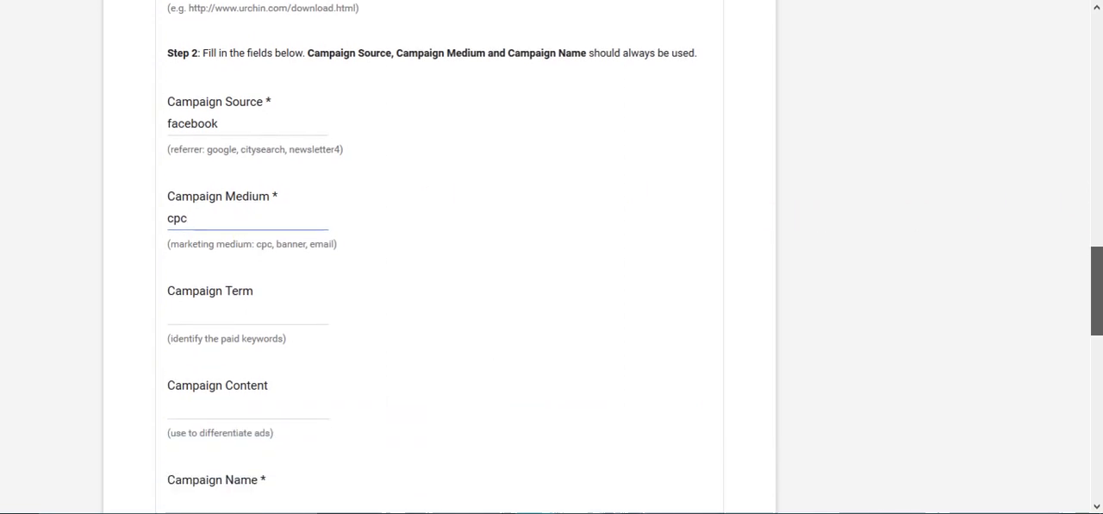
pyautogui.scroll(-3)
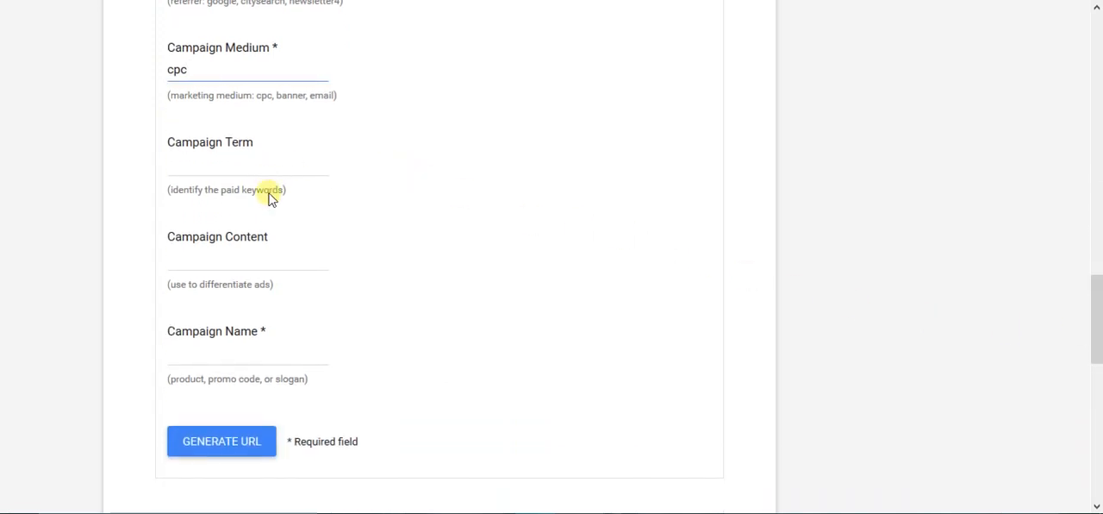
pyautogui.moveTo(1065, 380)
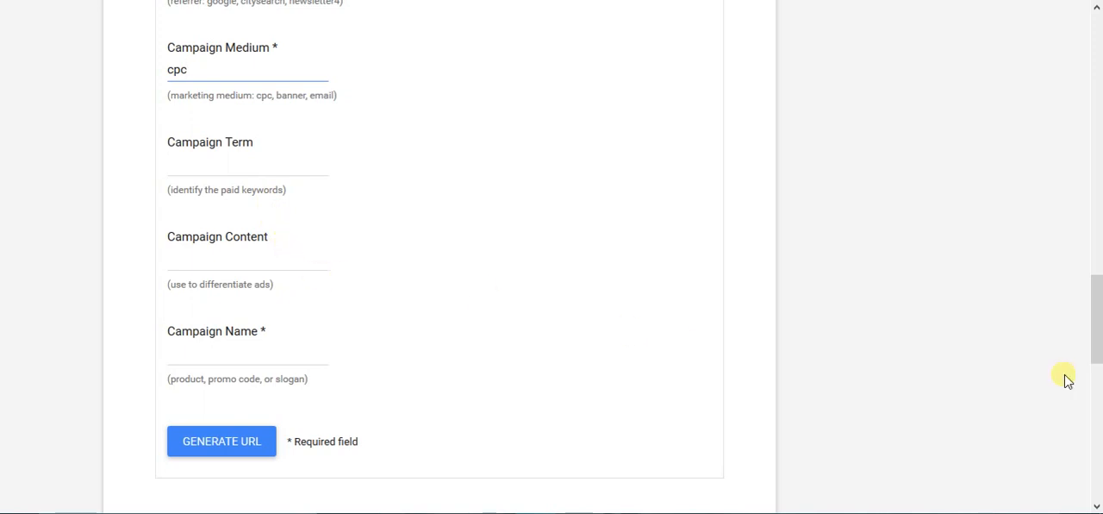
pyautogui.scroll(-3)
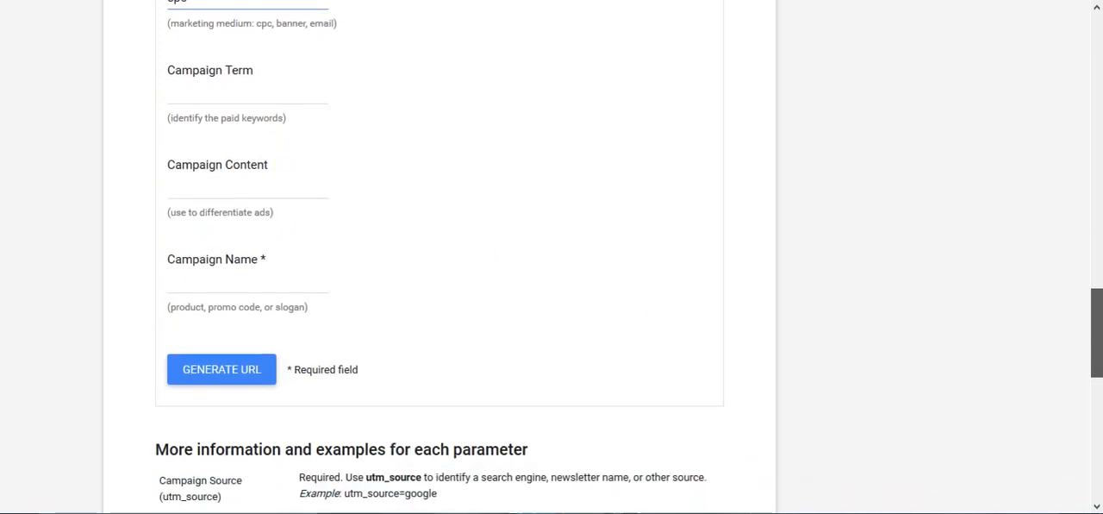
pyautogui.scroll(-3)
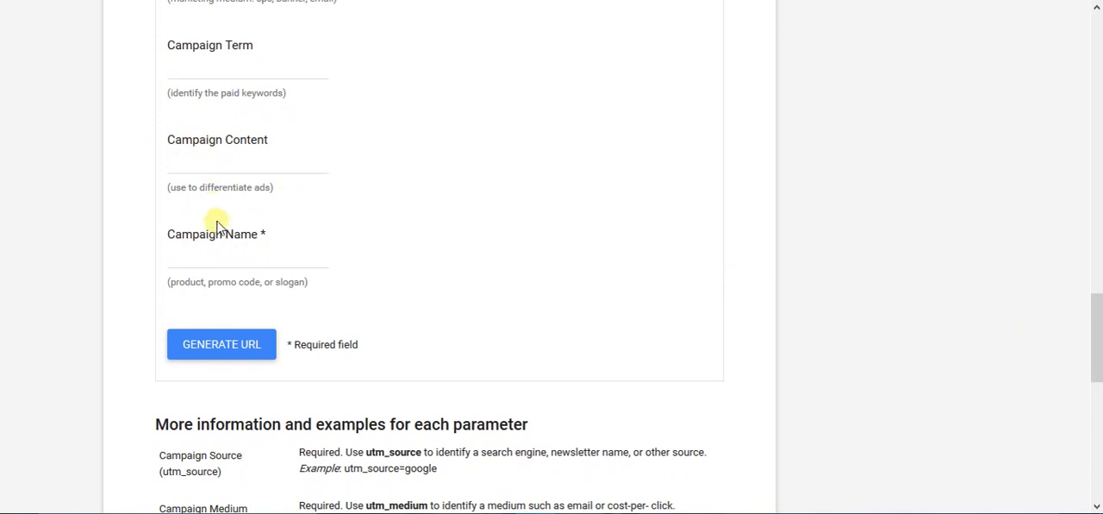
pyautogui.click(247, 259)
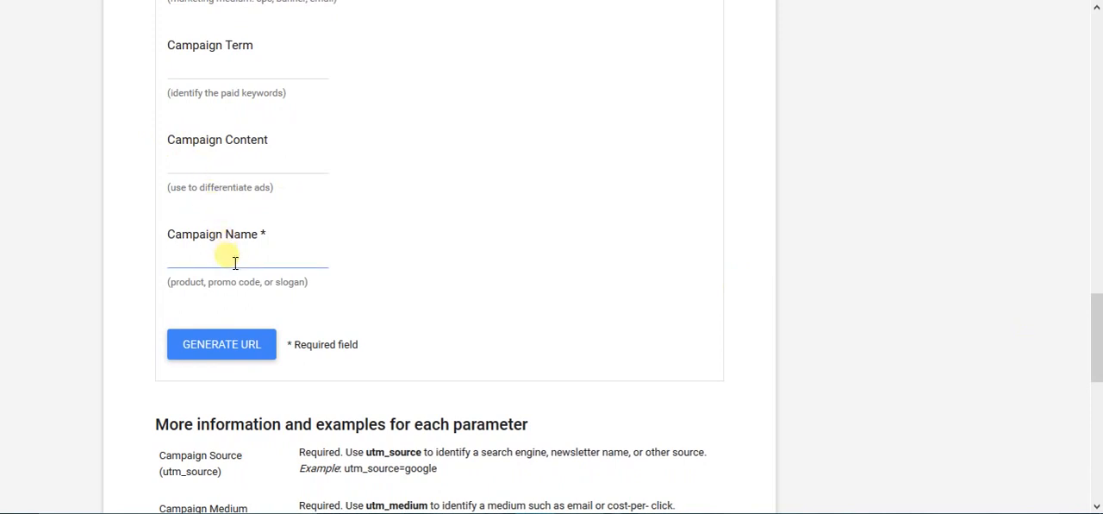
pyautogui.write('May F')
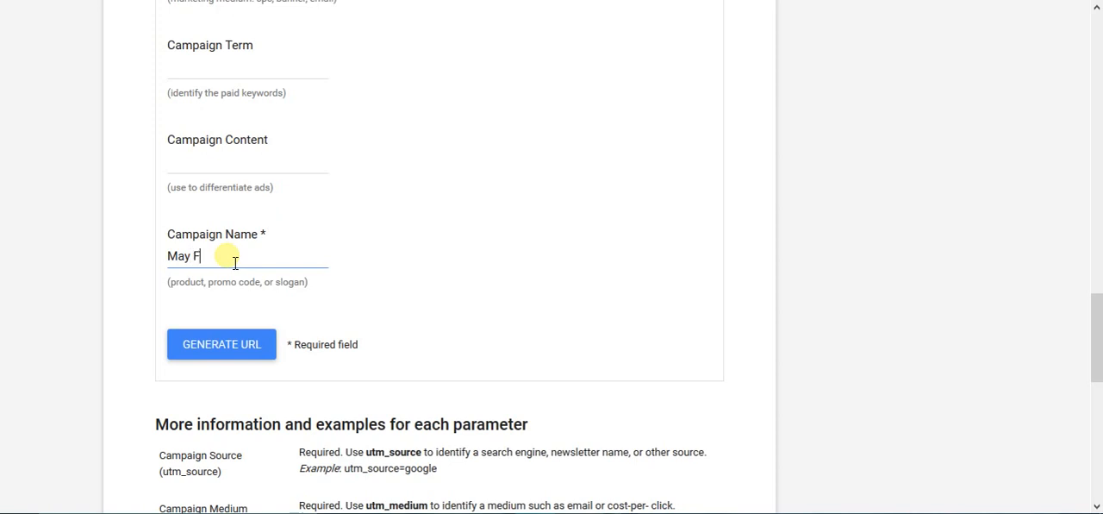
pyautogui.write('B')
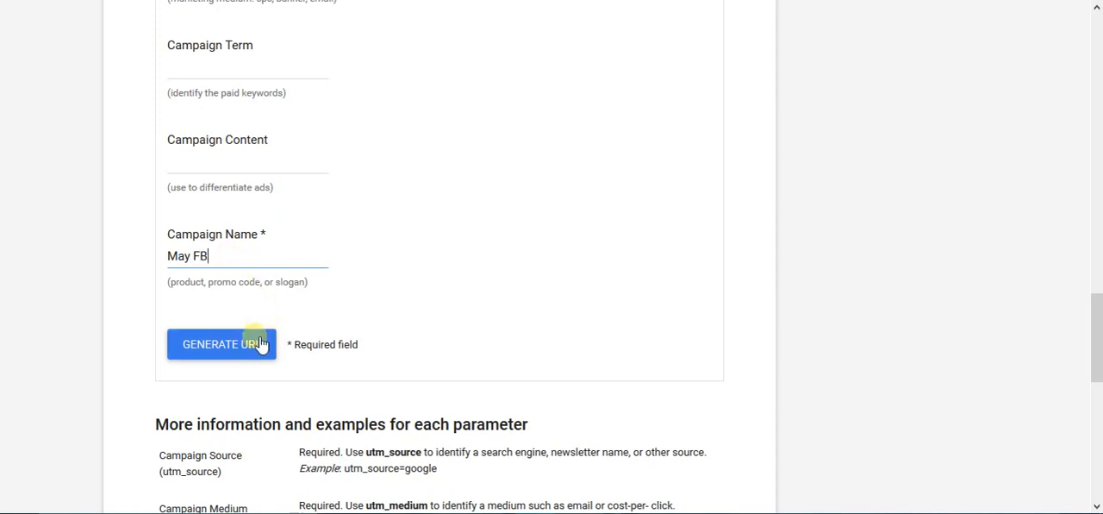
# Generate the tagged 3bugmedia.com URL and select its utm tracking parameters.
pyautogui.click(221, 344)
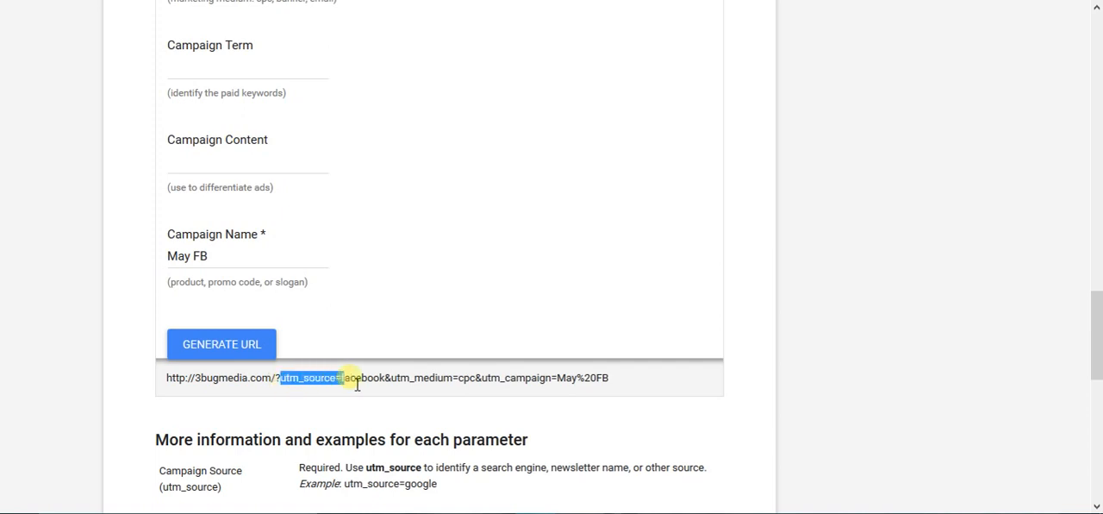
pyautogui.moveTo(345, 378); pyautogui.dragTo(638, 377)
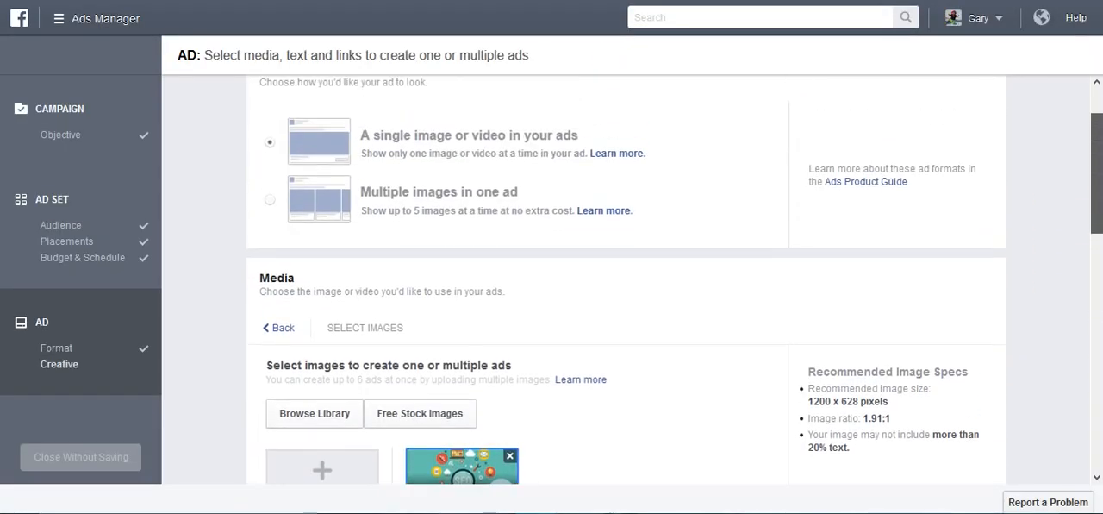
# Expand the ad creative's advanced options to reveal the empty URL Parameters field.
pyautogui.scroll(-3)
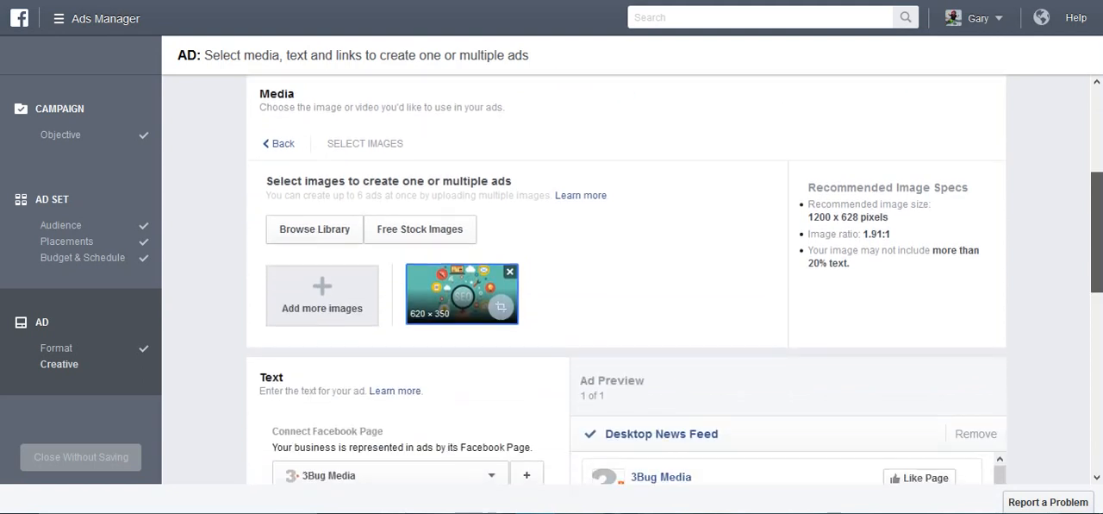
pyautogui.scroll(-3)
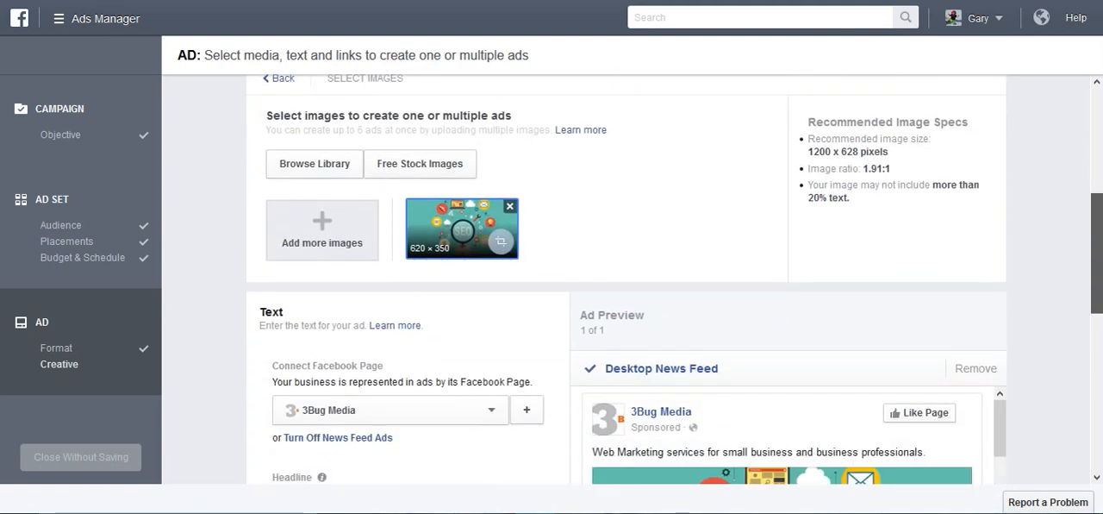
pyautogui.scroll(-3)
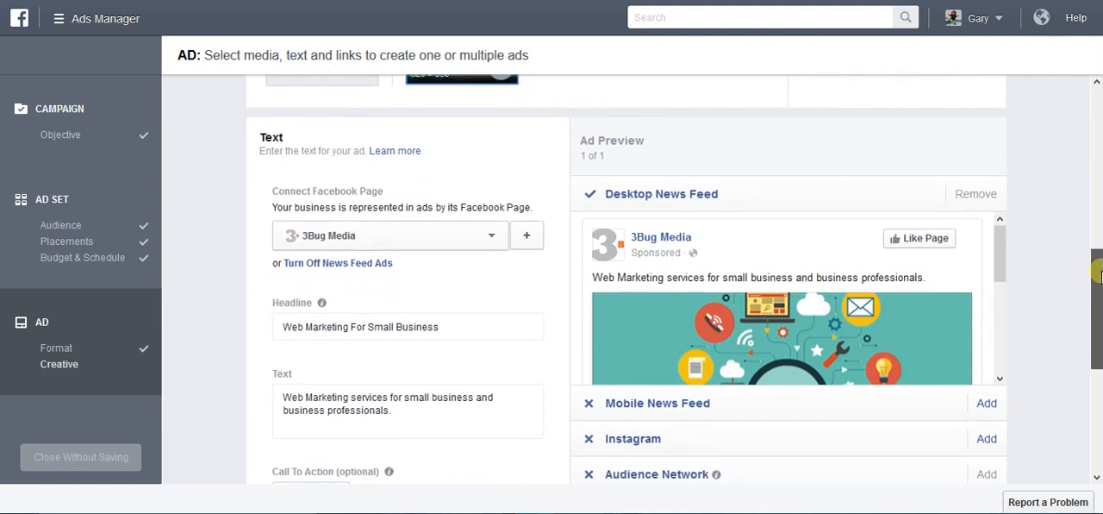
pyautogui.scroll(-3)
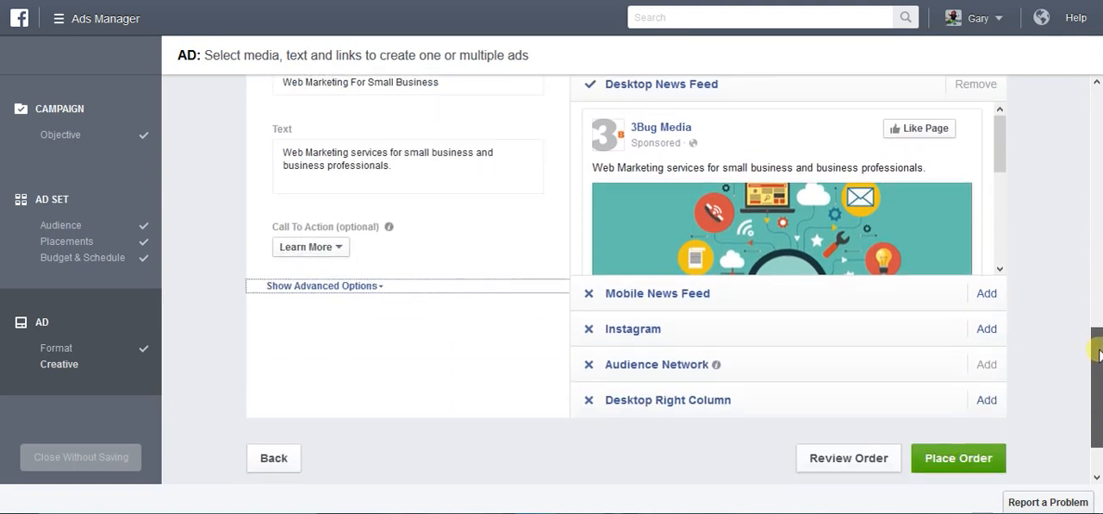
pyautogui.scroll(-3)
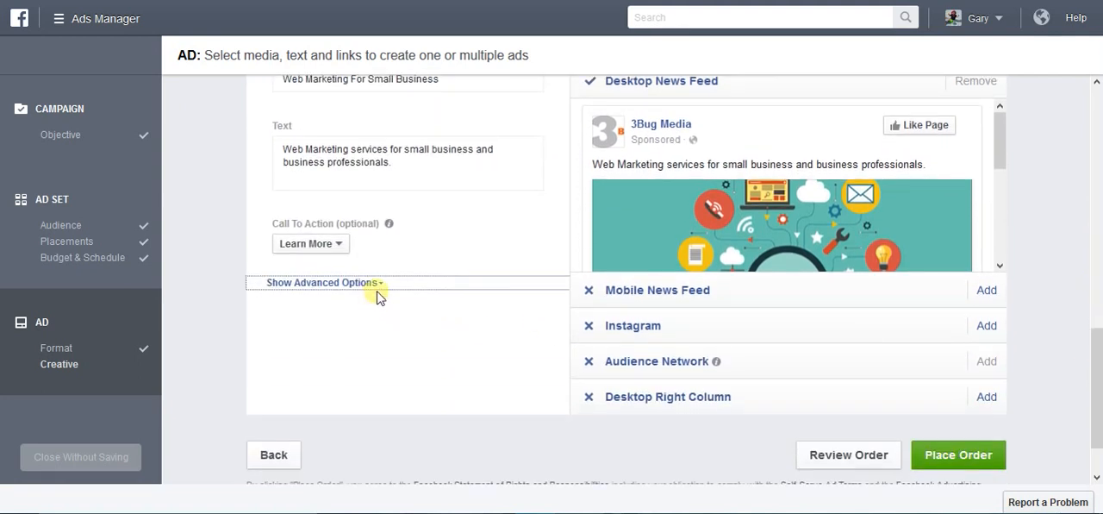
pyautogui.click(321, 282)
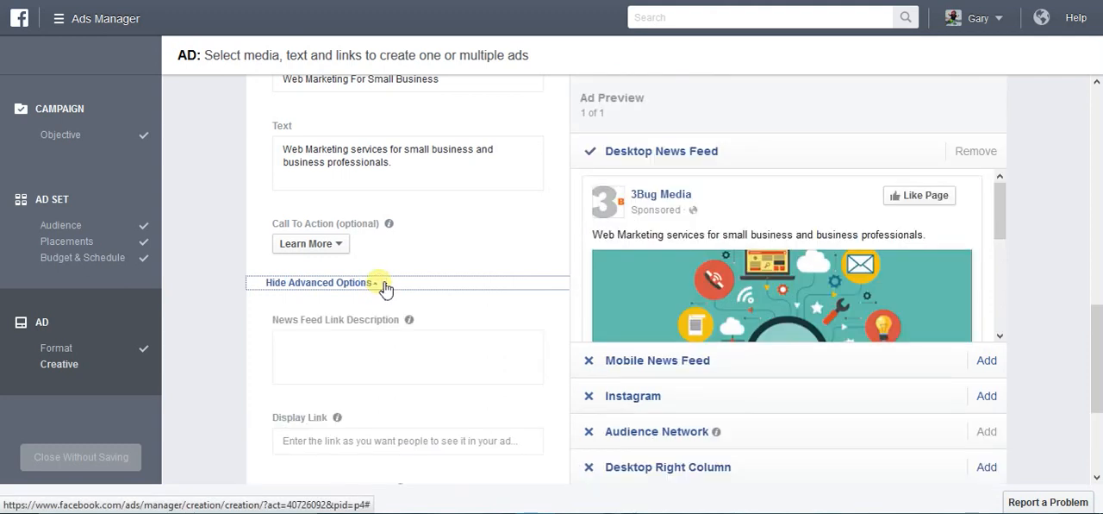
pyautogui.scroll(-3)
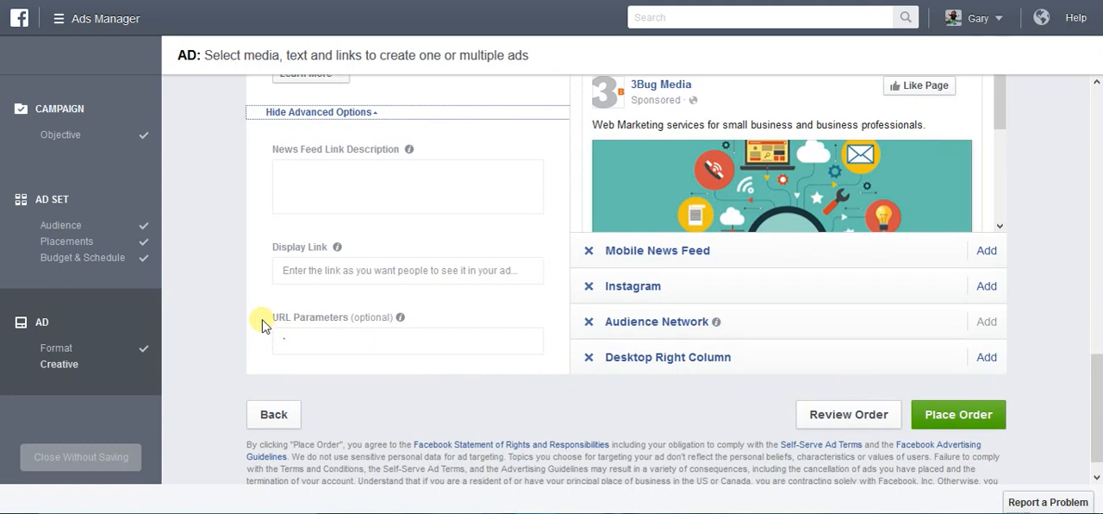
pyautogui.moveTo(350, 334)
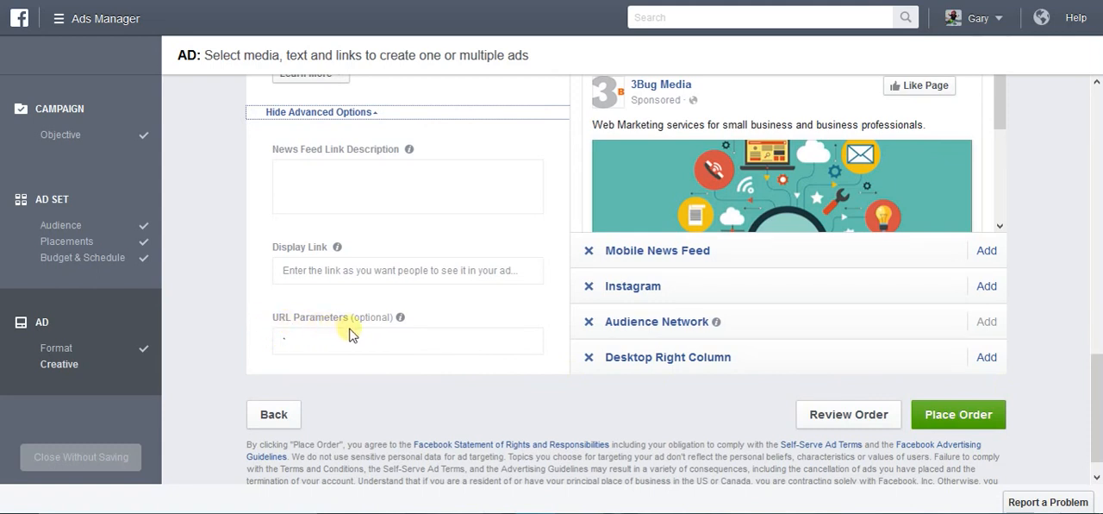
# Set URL Parameters to utm_source=facebook&utm_medium=cpc&utm_campaign=May%20FB and submit the order.
pyautogui.click(407, 340)
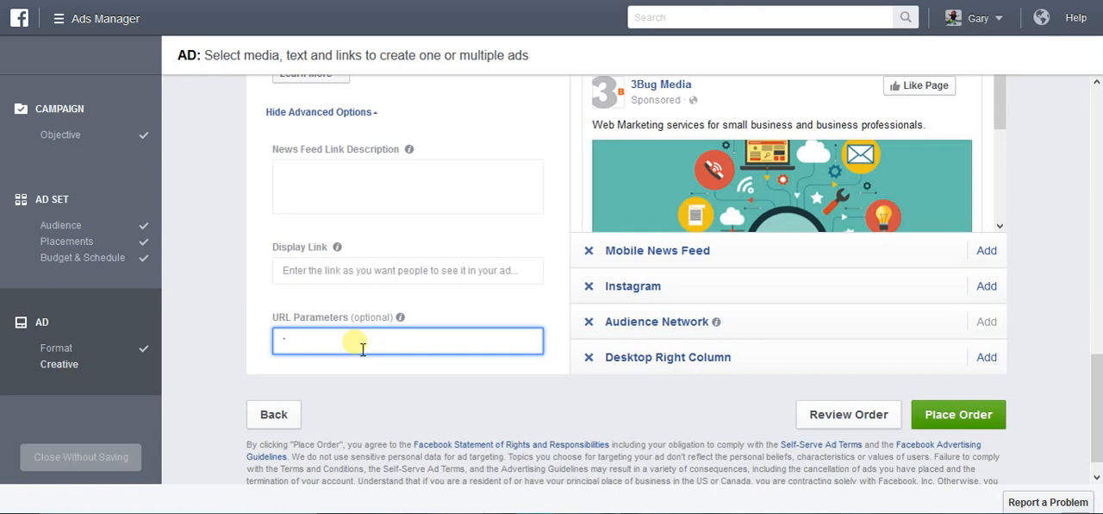
pyautogui.write('utm_source=facebook&utm_medium=cpc&utm_campaign=May%20FB')
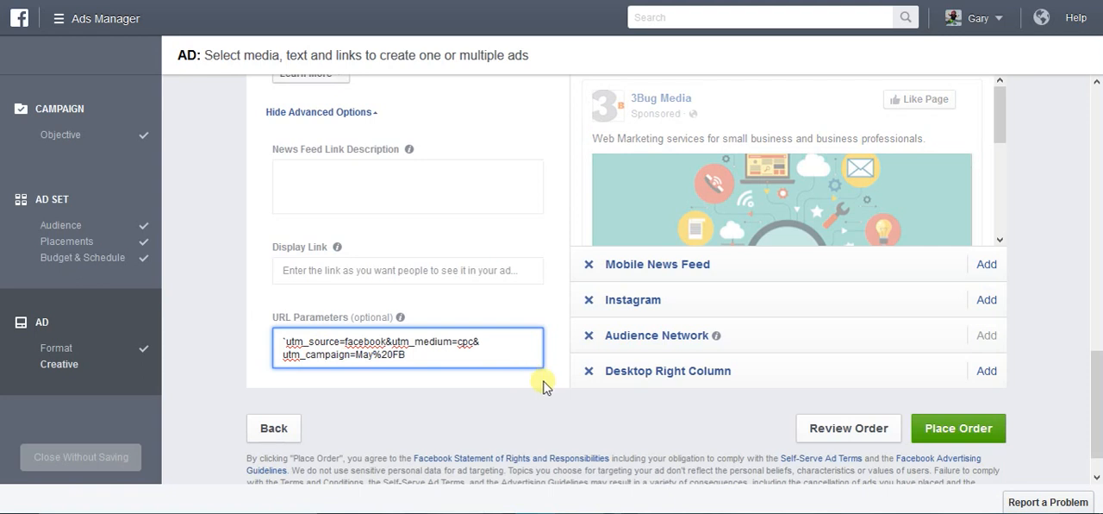
pyautogui.click(957, 428)
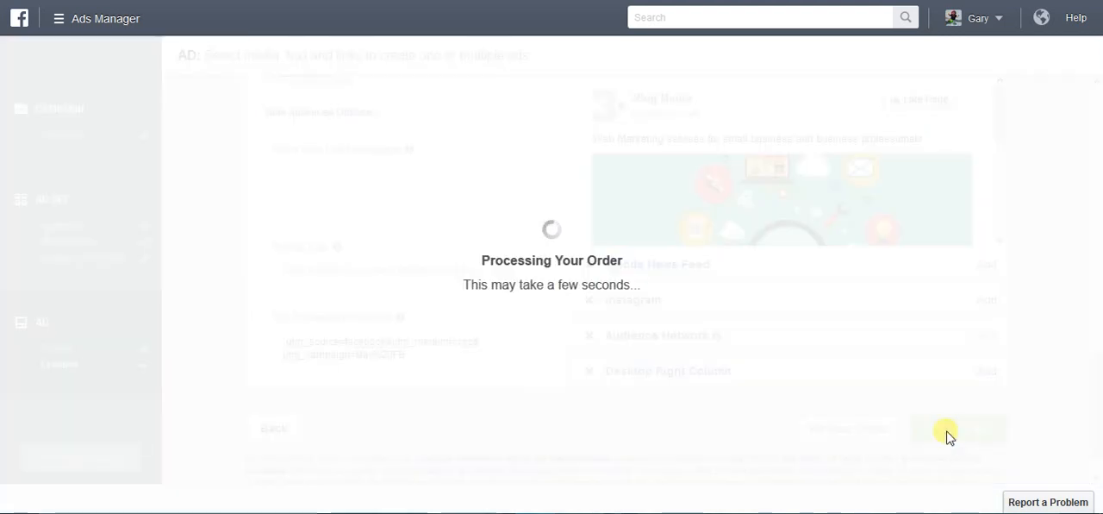
# Retry Place Order until the order is placed, then dismiss the confirmation.
pyautogui.click(958, 427)
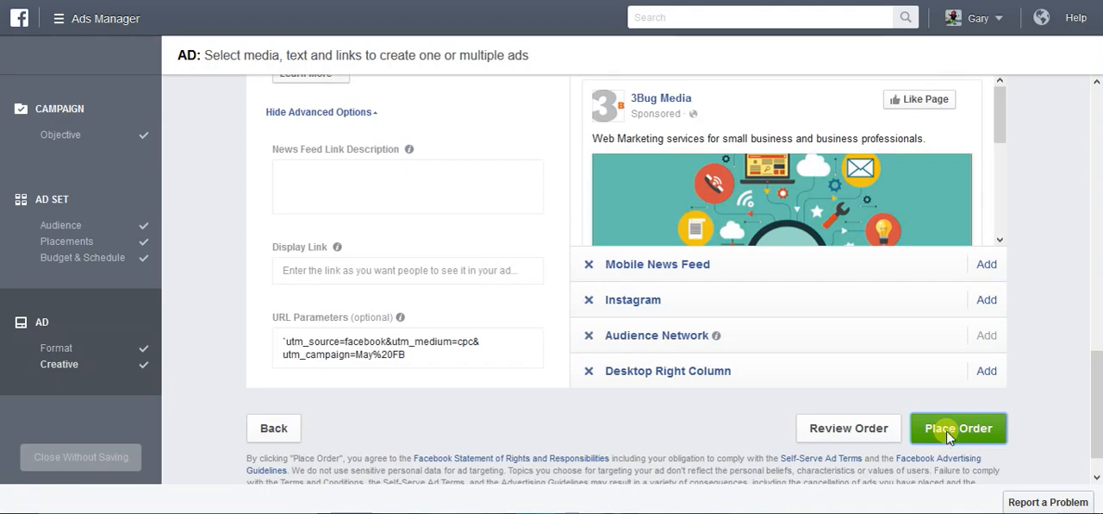
pyautogui.click(958, 427)
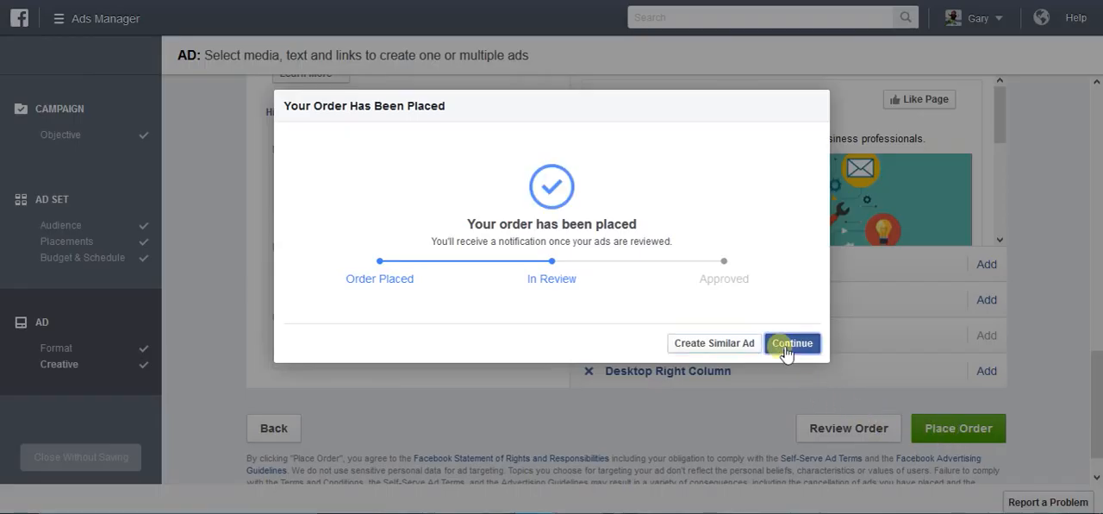
pyautogui.click(791, 342)
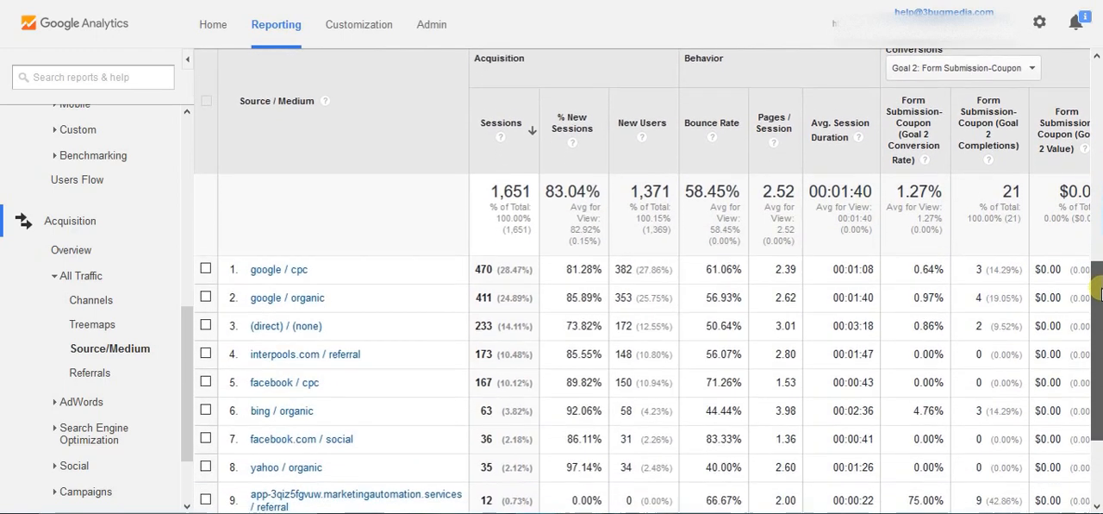
# Scroll the Source/Medium table toward the facebook / cpc row.
pyautogui.scroll(-3)
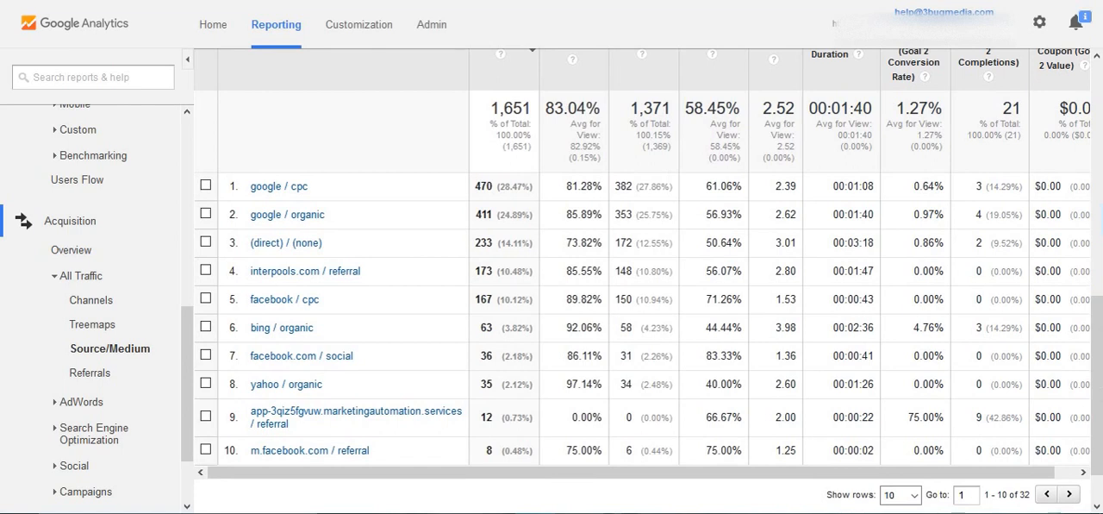
pyautogui.moveTo(297, 166)
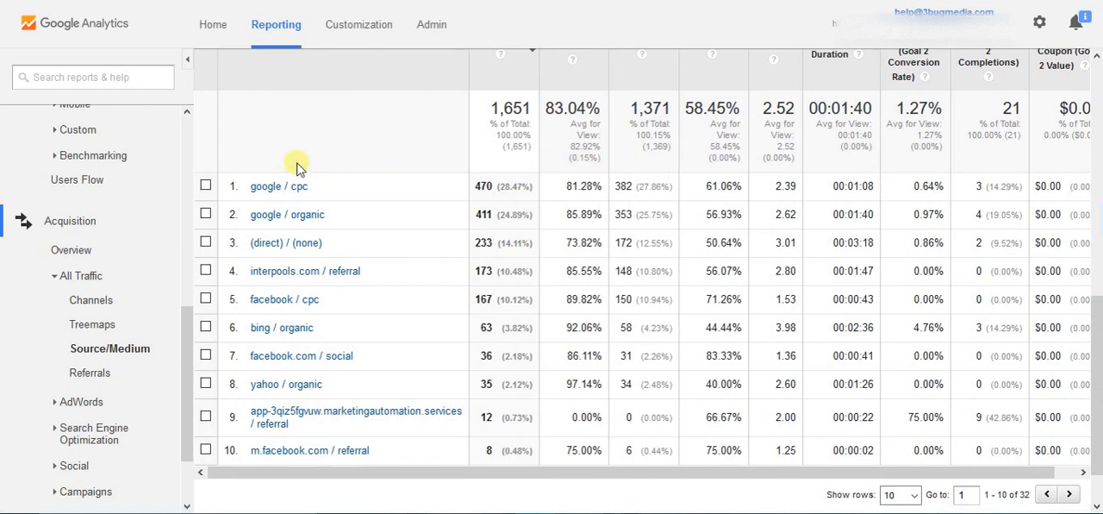
pyautogui.moveTo(357, 401)
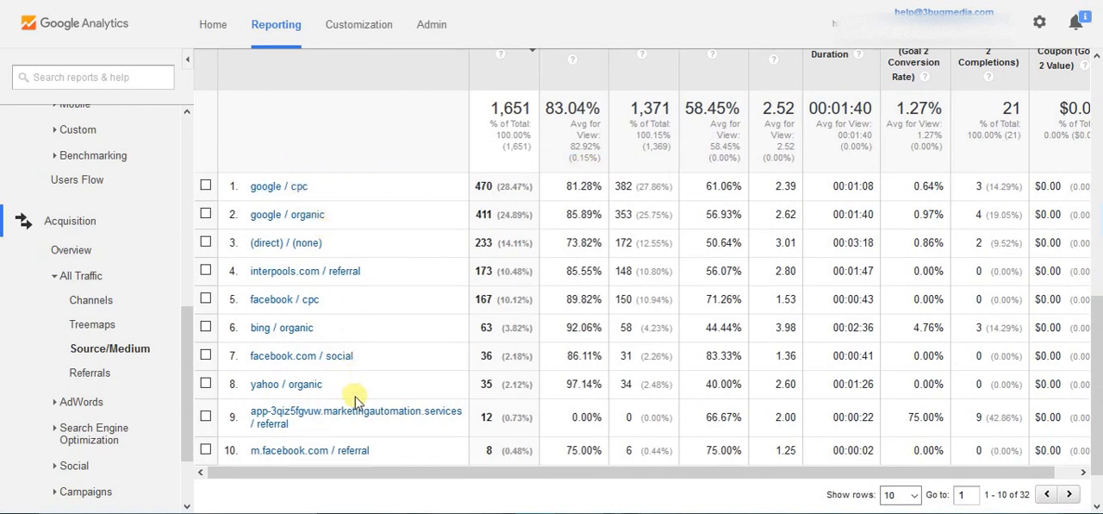
pyautogui.moveTo(260, 310)
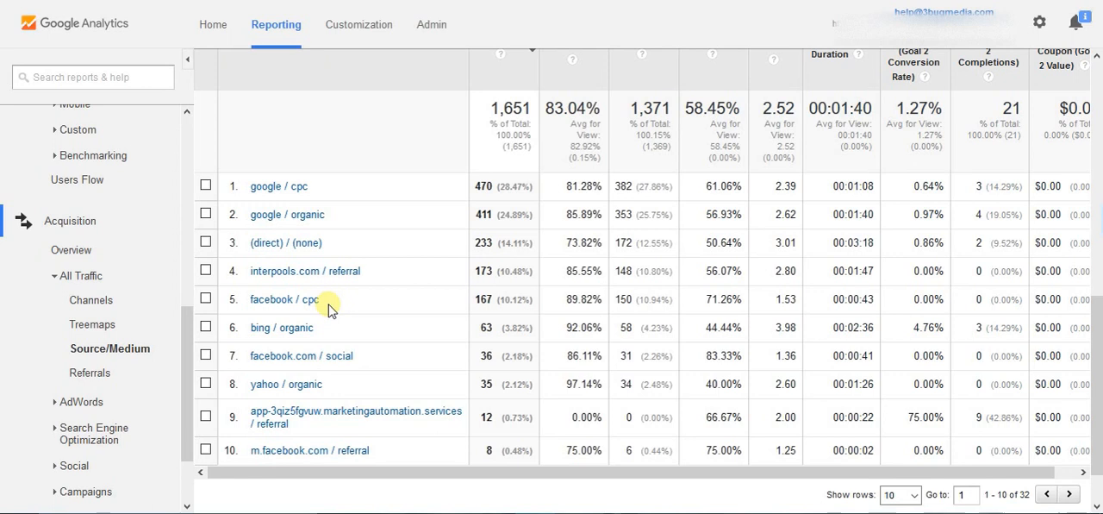
pyautogui.moveTo(290, 317)
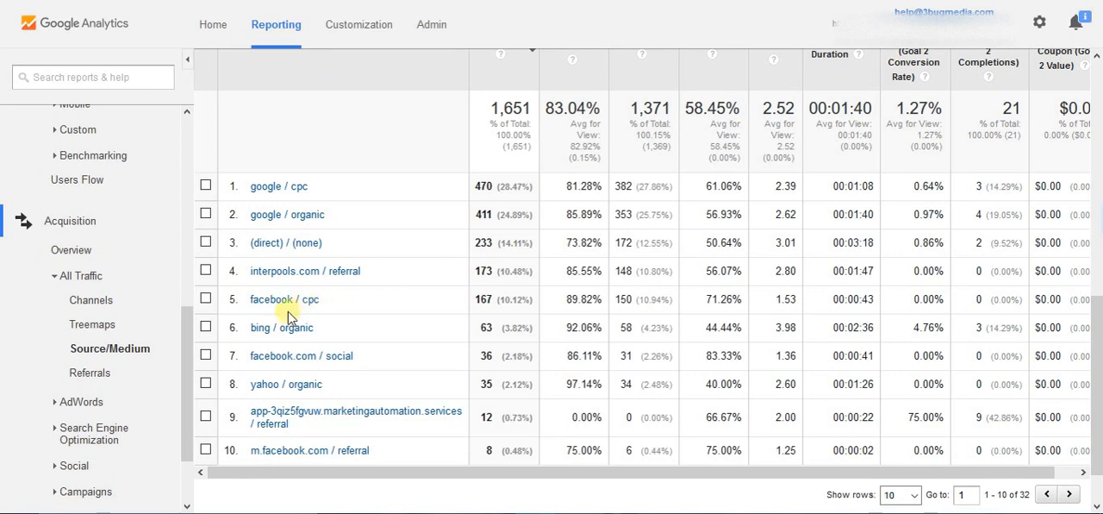
pyautogui.moveTo(332, 306)
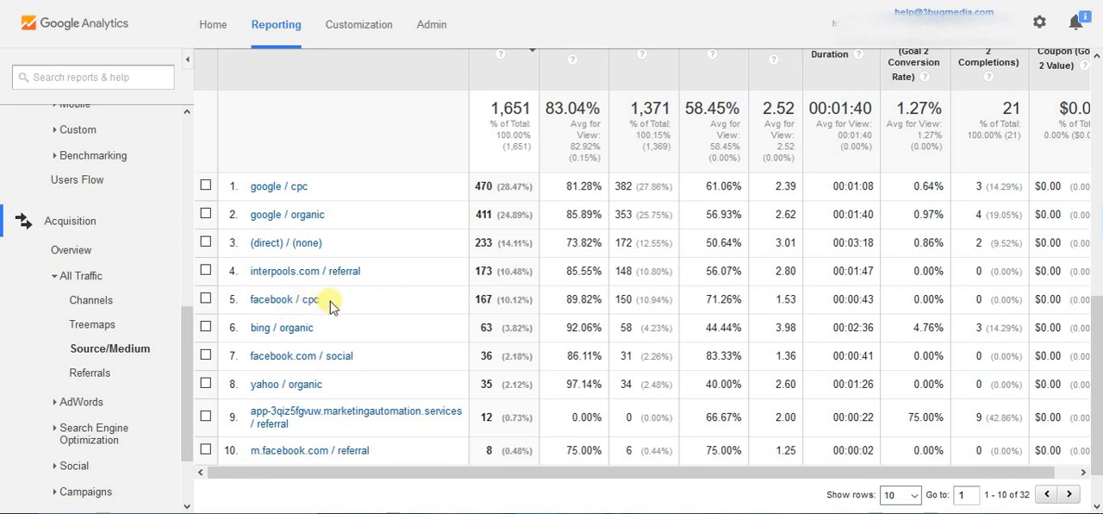
pyautogui.moveTo(276, 314)
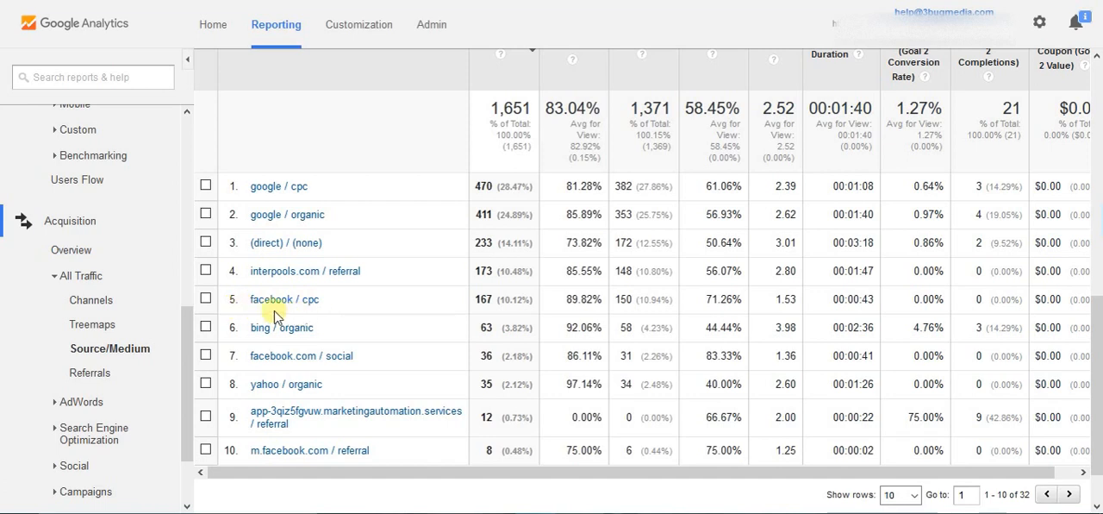
pyautogui.moveTo(293, 299)
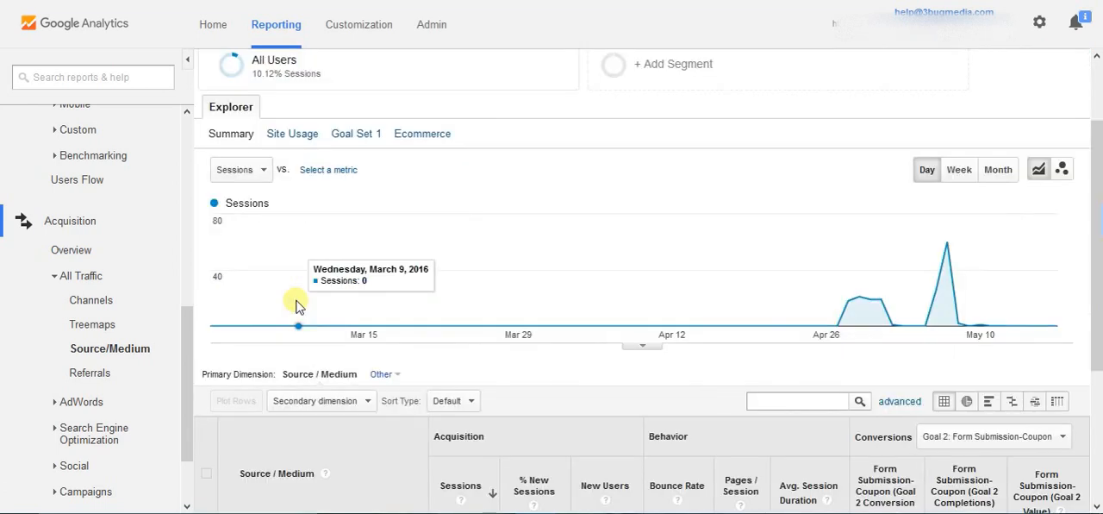
pyautogui.scroll(-3)
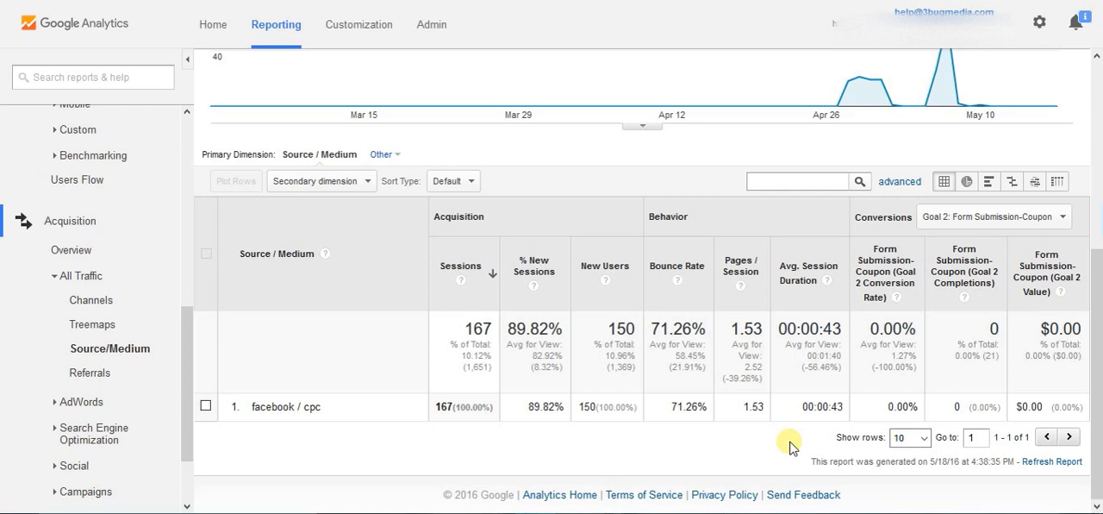
pyautogui.moveTo(579, 381)
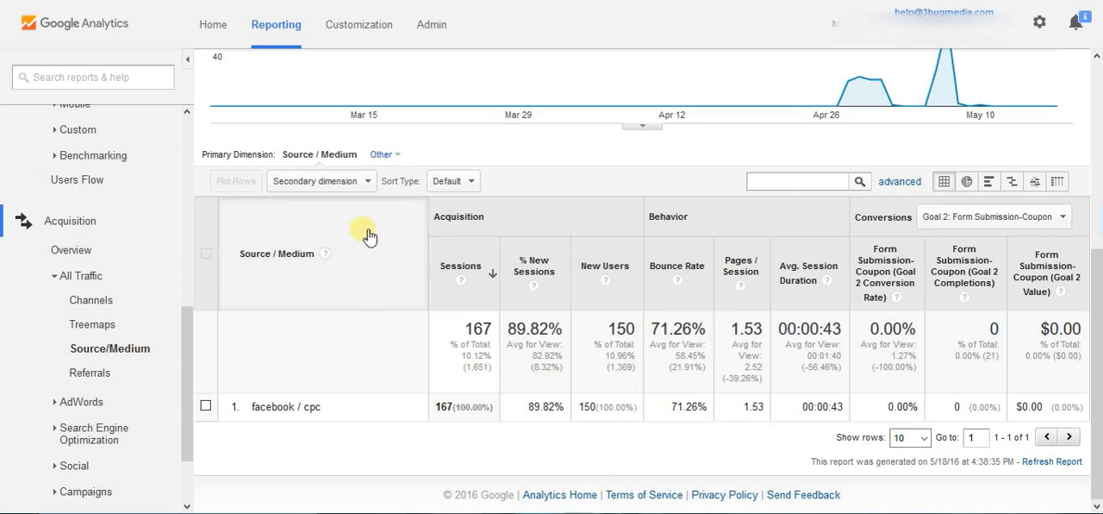
# Add Campaign as secondary dimension, splitting facebook / cpc into april2016 and May2016.
pyautogui.click(321, 181)
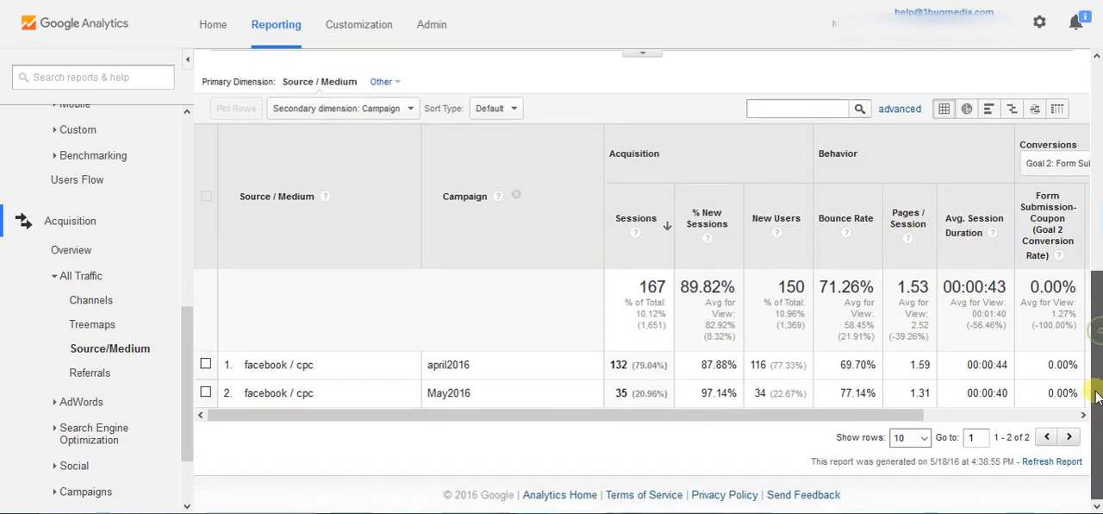
pyautogui.moveTo(287, 359)
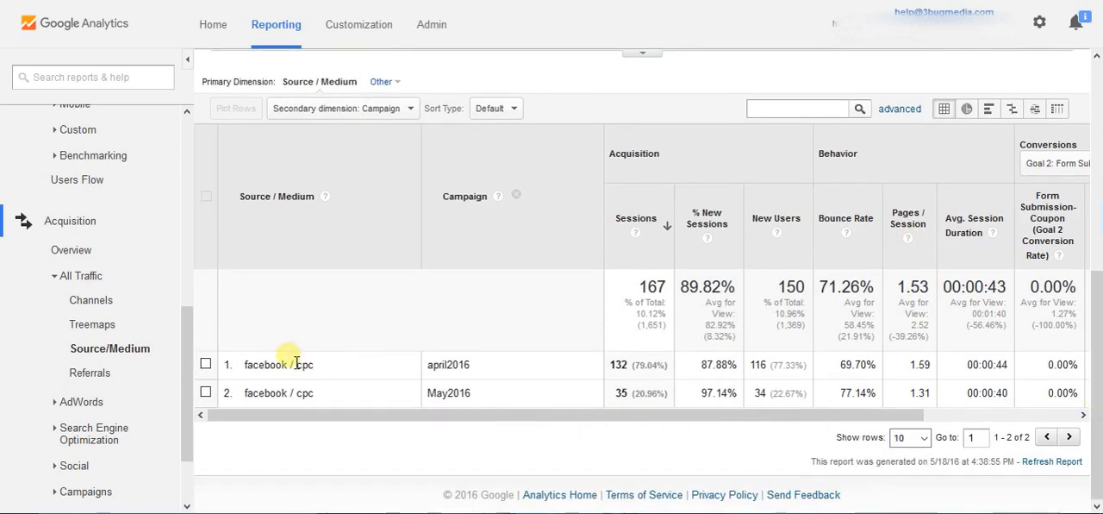
pyautogui.moveTo(448, 365)
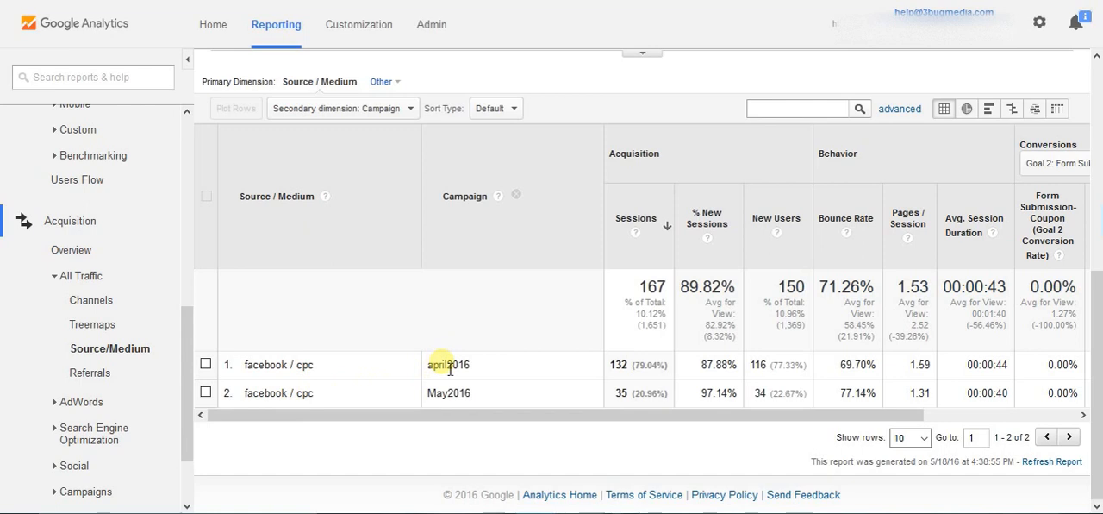
pyautogui.moveTo(504, 287)
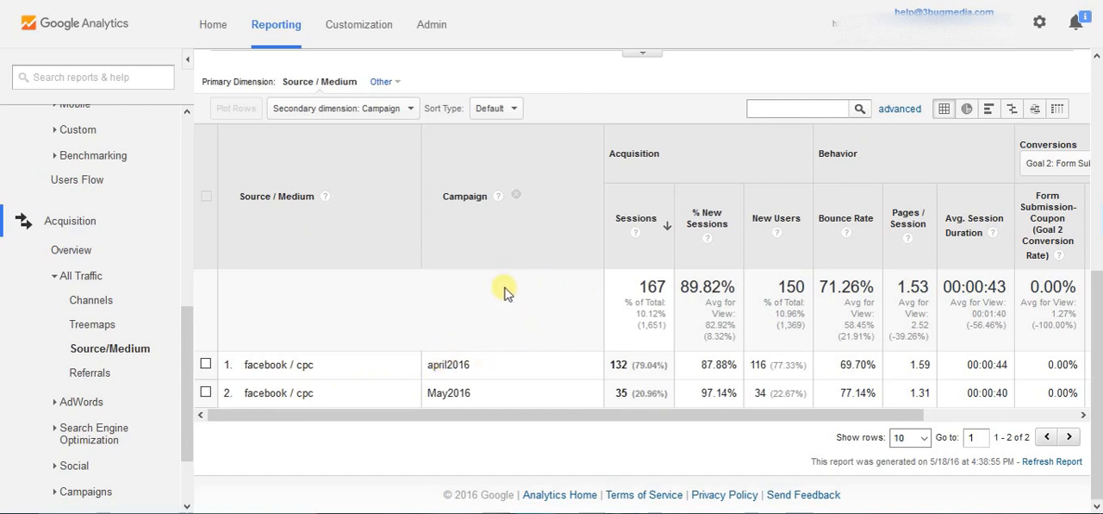
pyautogui.moveTo(465, 363)
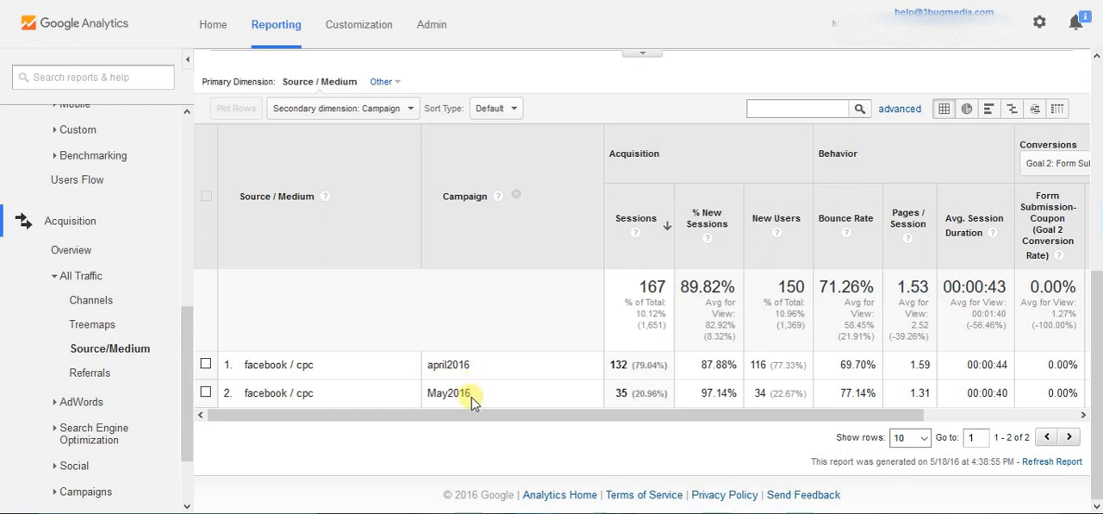
pyautogui.moveTo(474, 267)
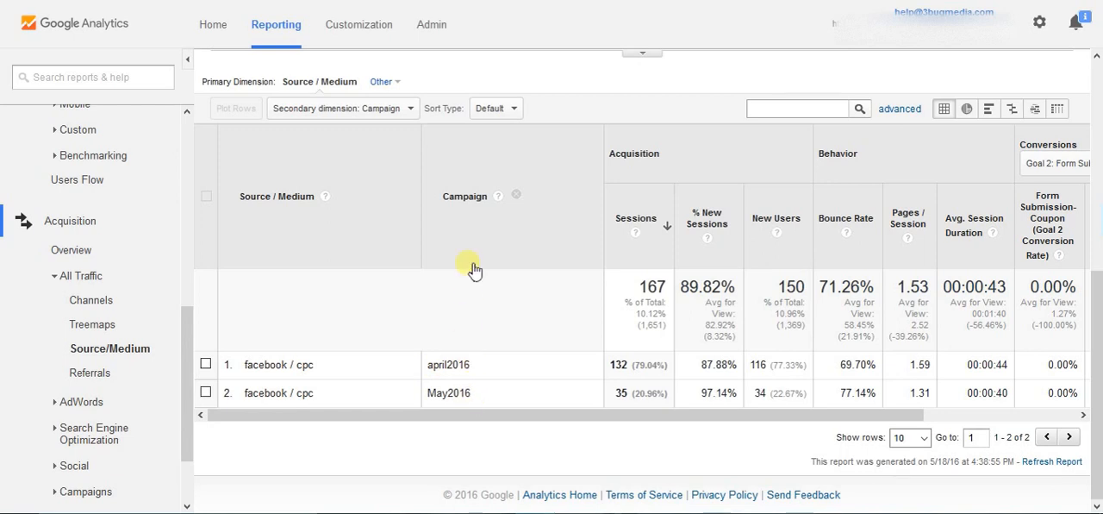
pyautogui.moveTo(476, 365)
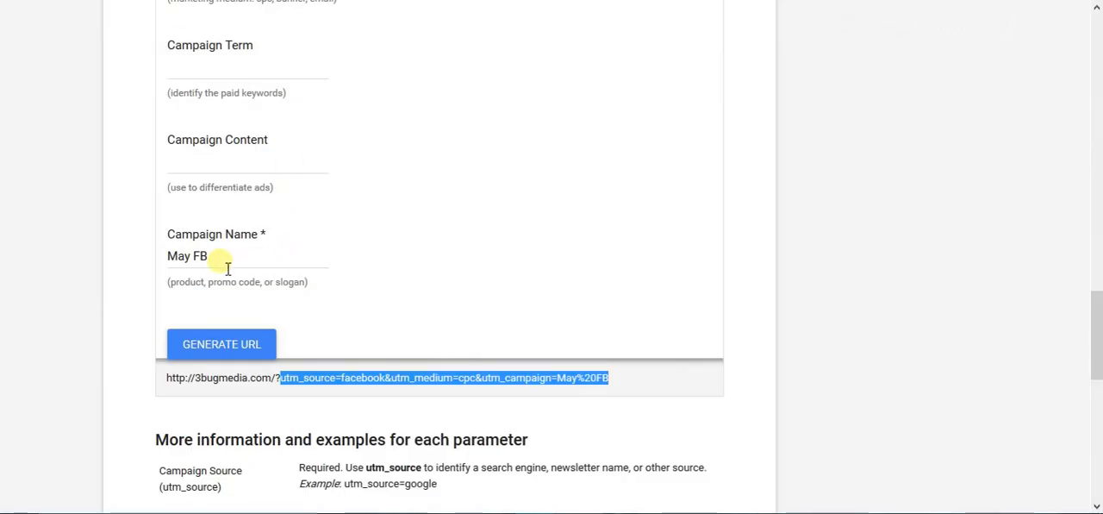
pyautogui.moveTo(286, 152)
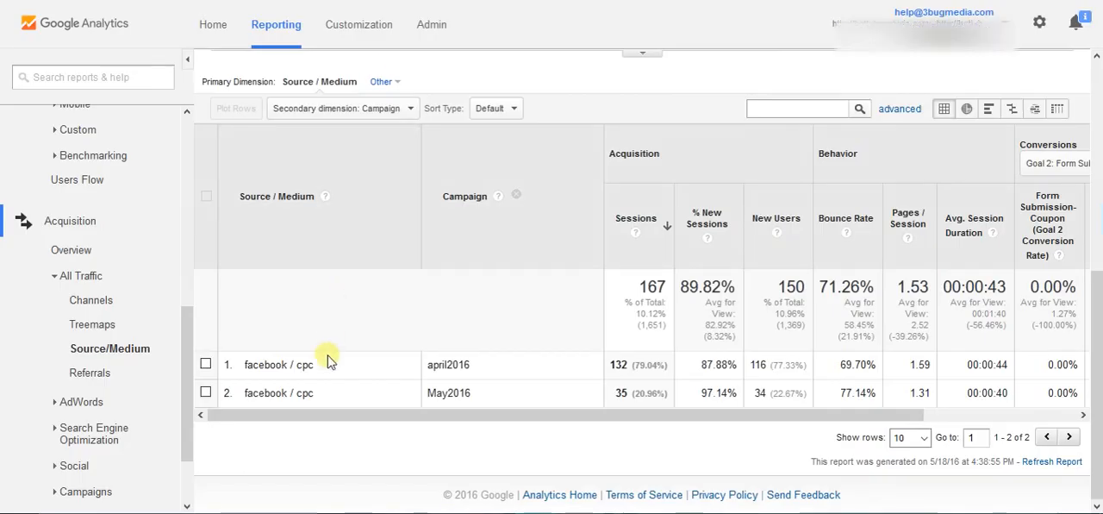
pyautogui.moveTo(469, 336)
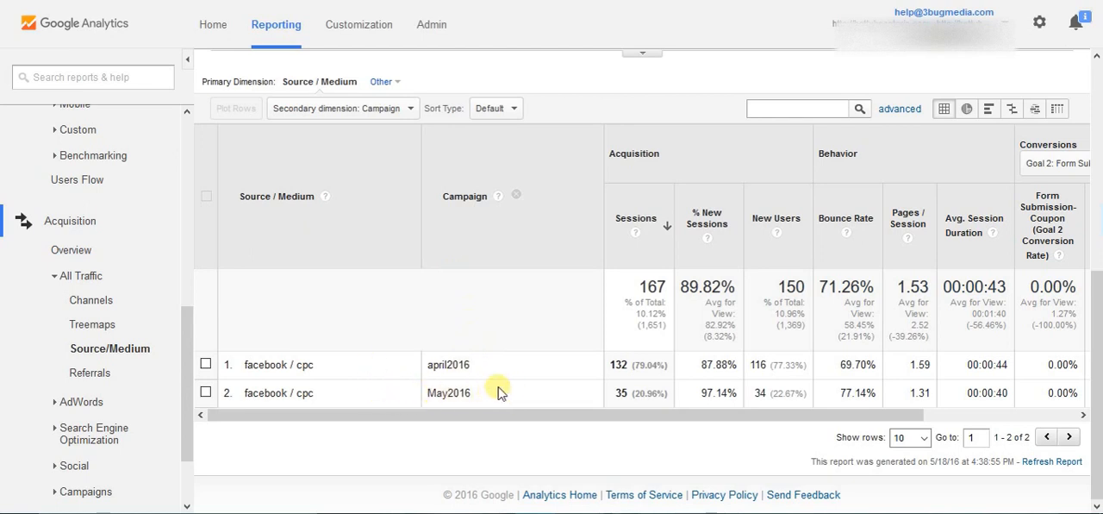
pyautogui.moveTo(517, 379)
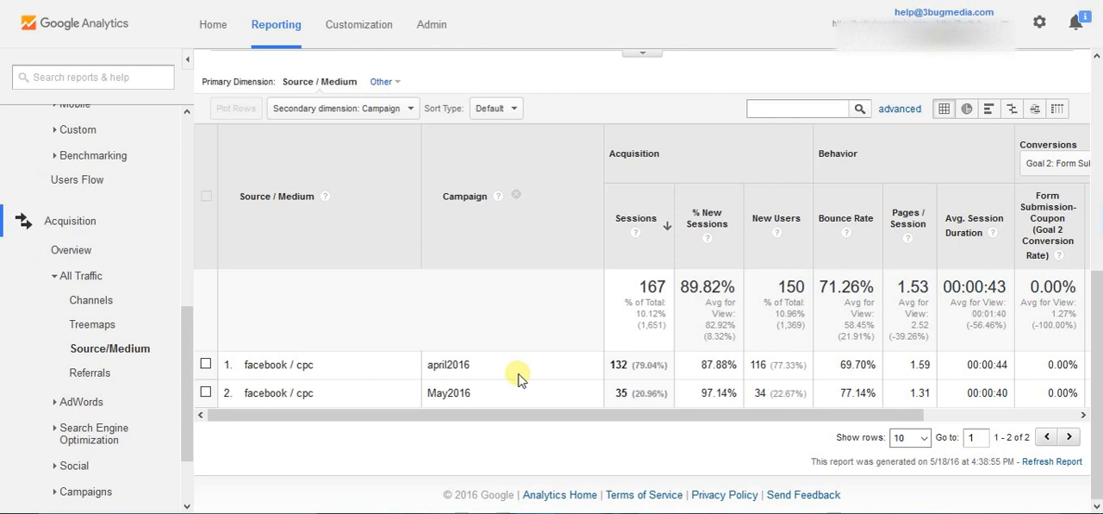